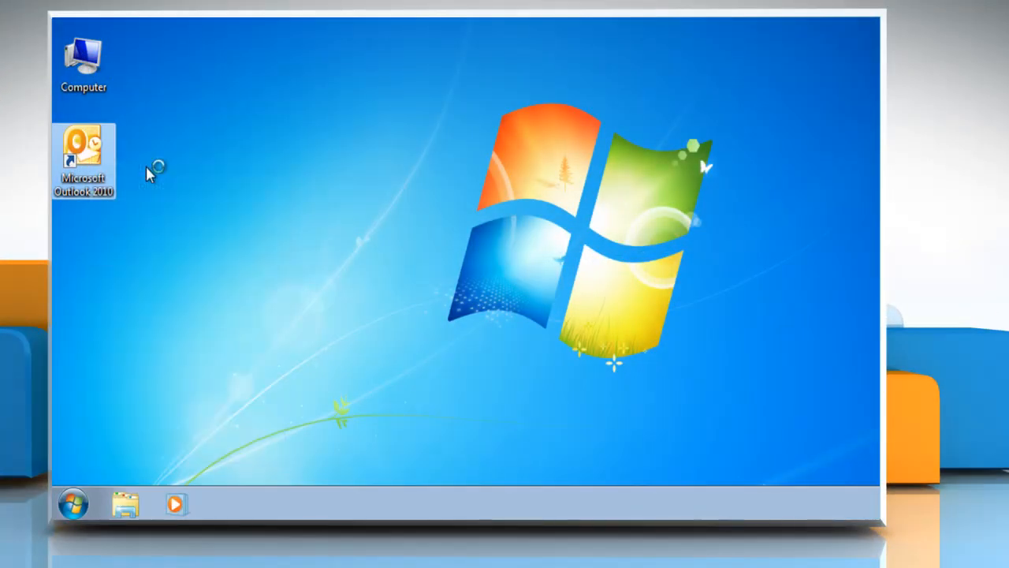
Launch Microsoft Outlook 2010 from its desktop shortcut.
{"action": "double_click", "coordinate": [83, 161]}
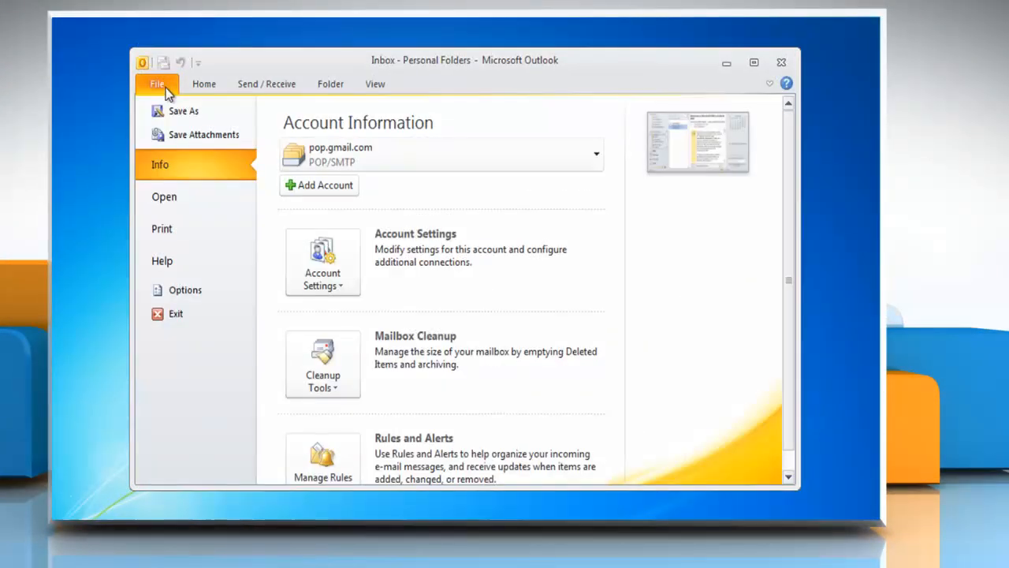
In Mail Editor Options, uncheck 'Check spelling as you type' and 'Check grammar with spelling'.
{"action": "left_click", "coordinate": [184, 289]}
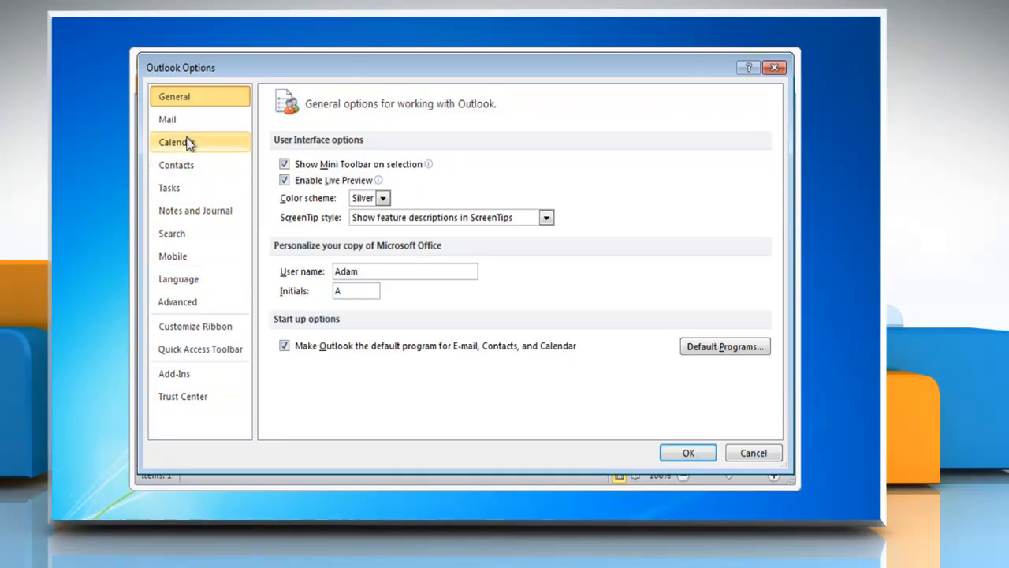
{"action": "left_click", "coordinate": [167, 119]}
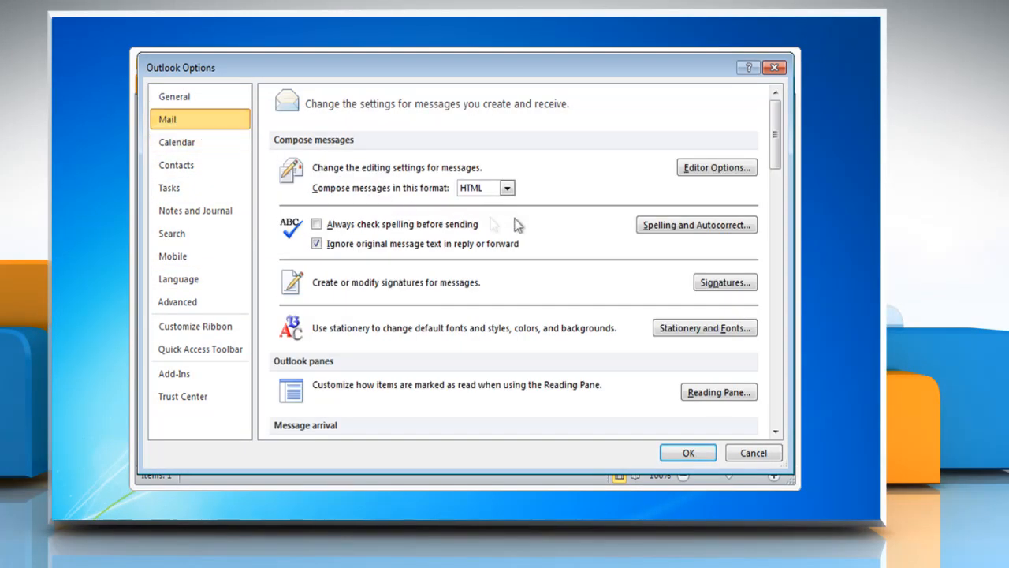
{"action": "left_click", "coordinate": [715, 167]}
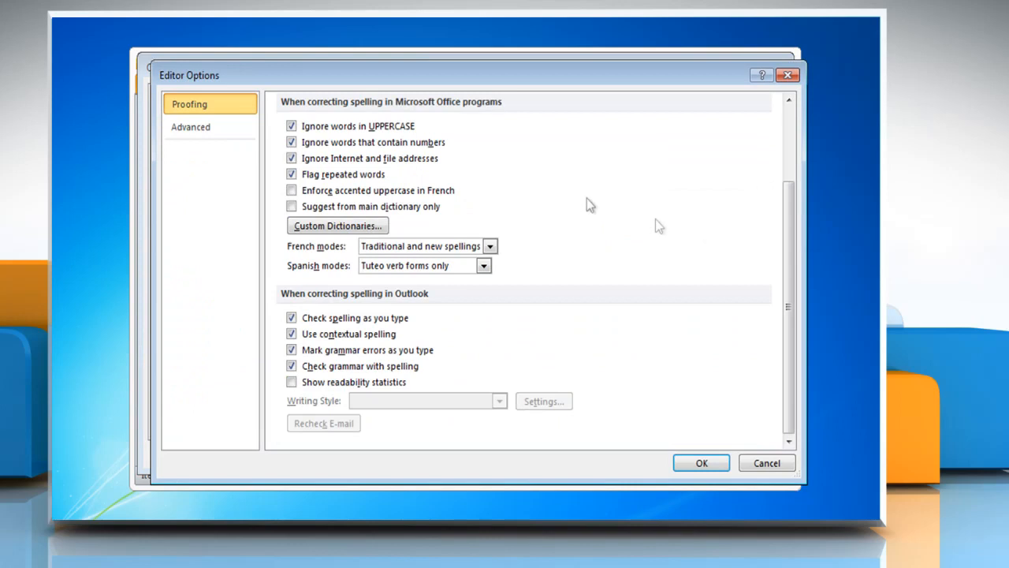
{"action": "mouse_move", "coordinate": [381, 144]}
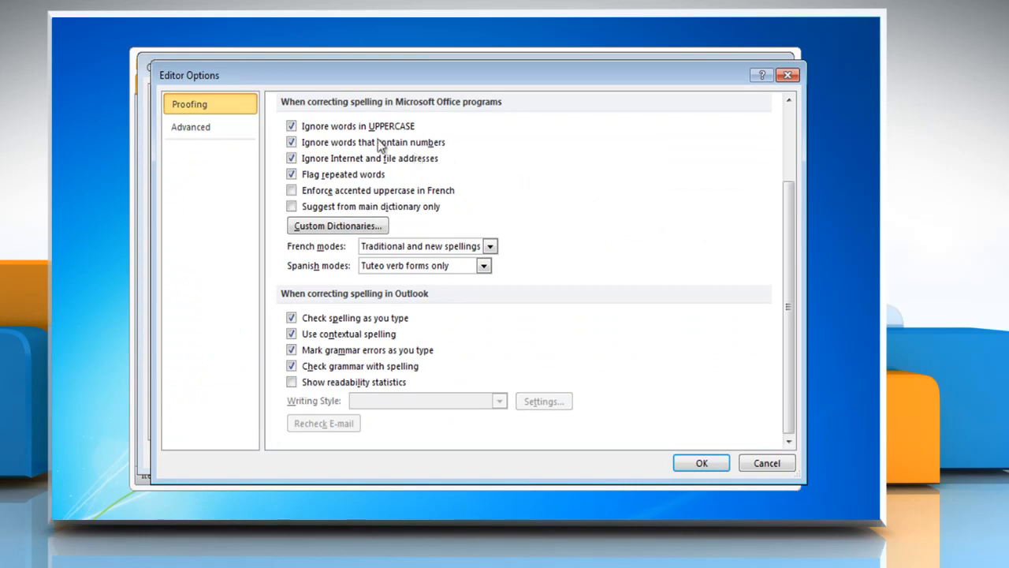
{"action": "mouse_move", "coordinate": [263, 166]}
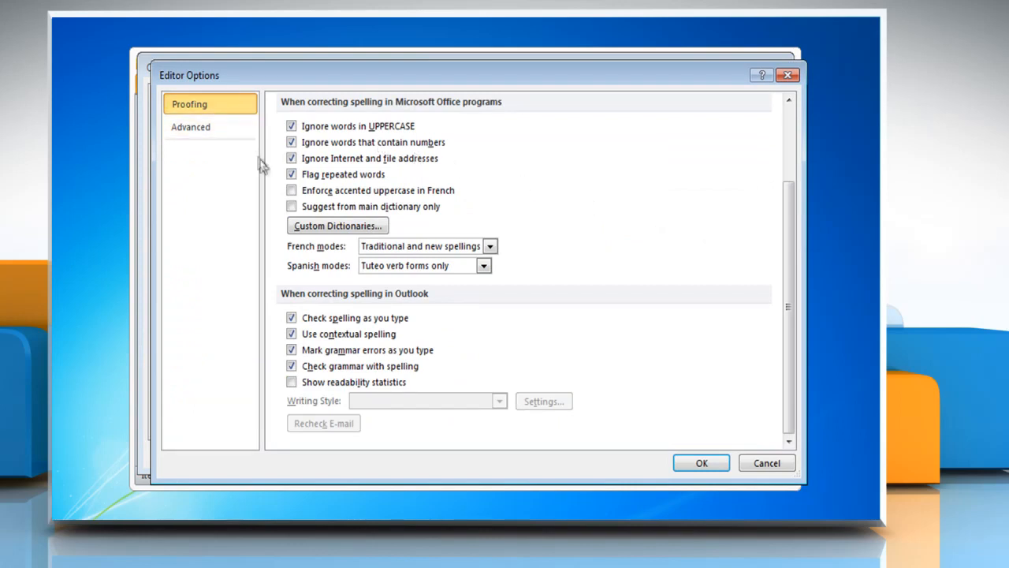
{"action": "left_click", "coordinate": [292, 317]}
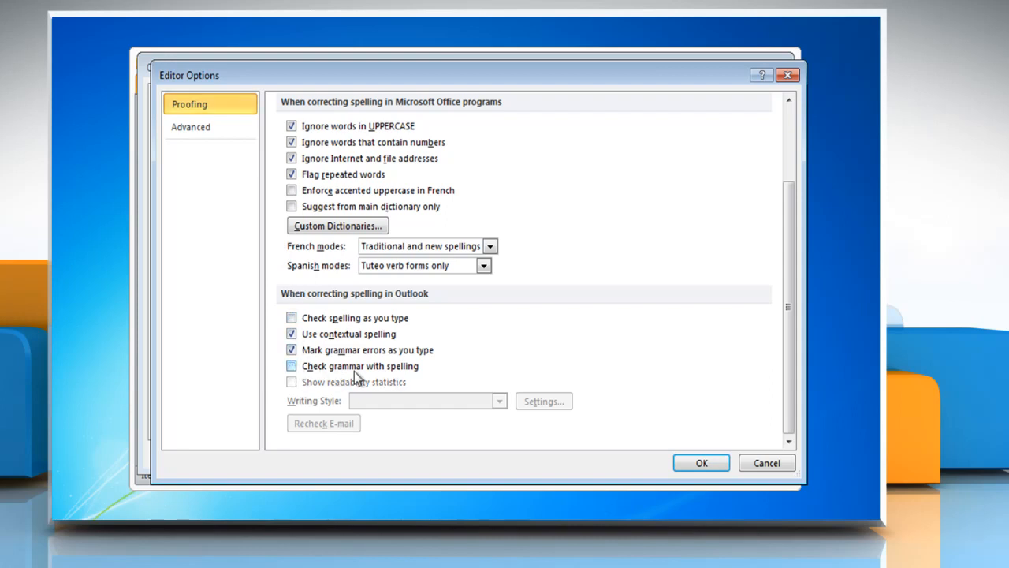
{"action": "left_click", "coordinate": [700, 462]}
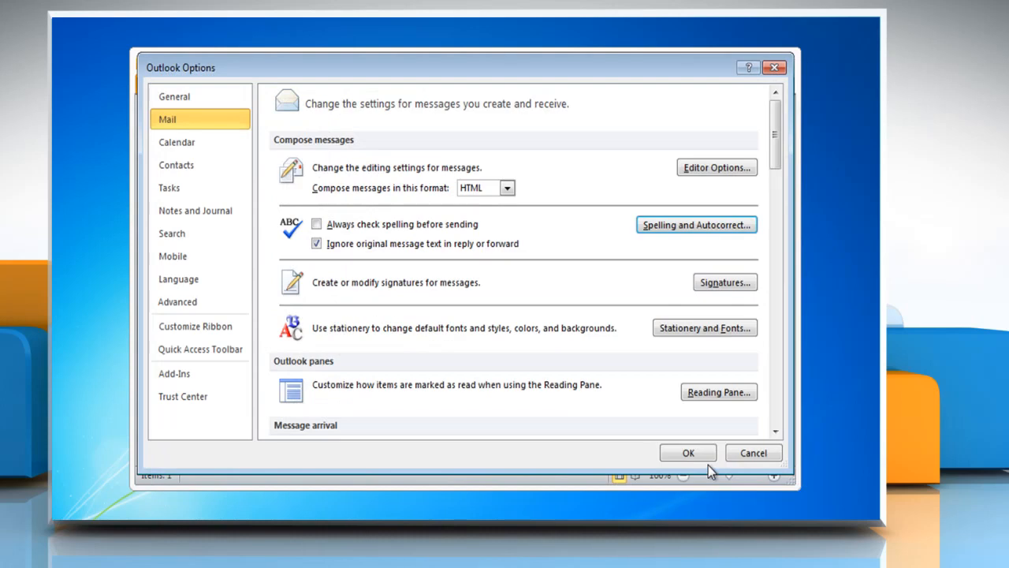
{"action": "left_click", "coordinate": [687, 452]}
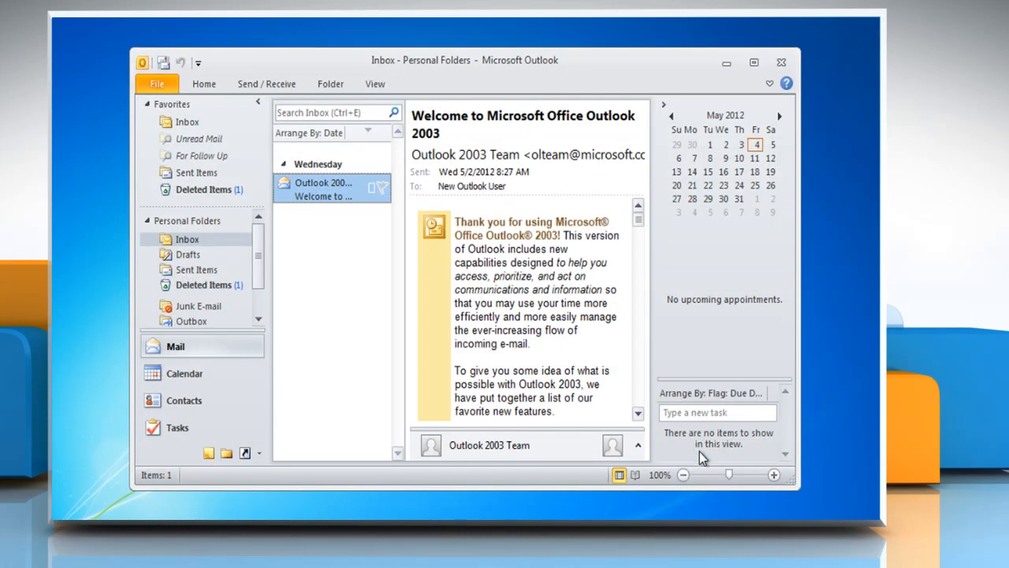
Start a new e-mail and type 'are you and what aer you doing...???' with misspellings.
{"action": "left_click", "coordinate": [203, 84]}
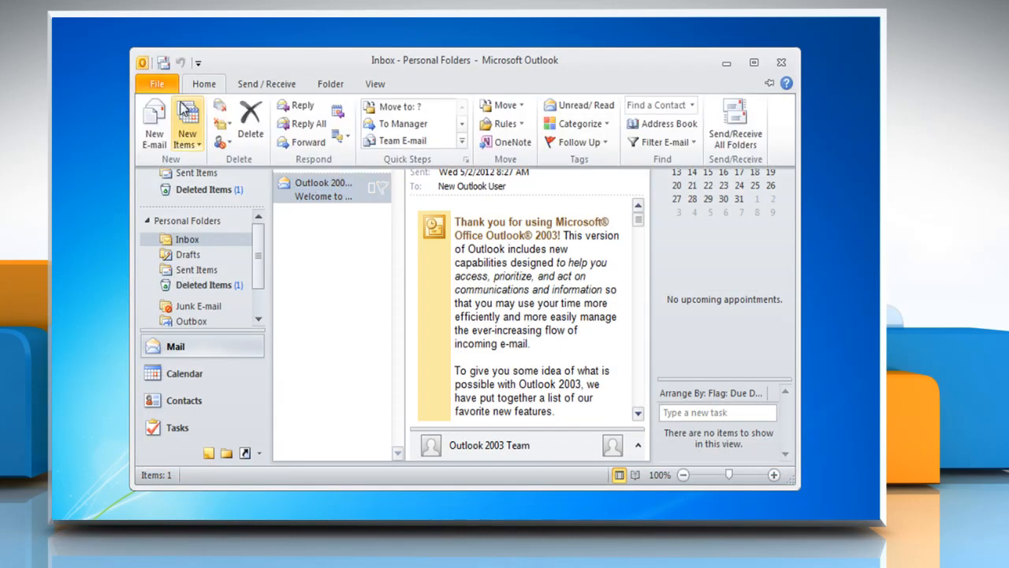
{"action": "left_click", "coordinate": [153, 122]}
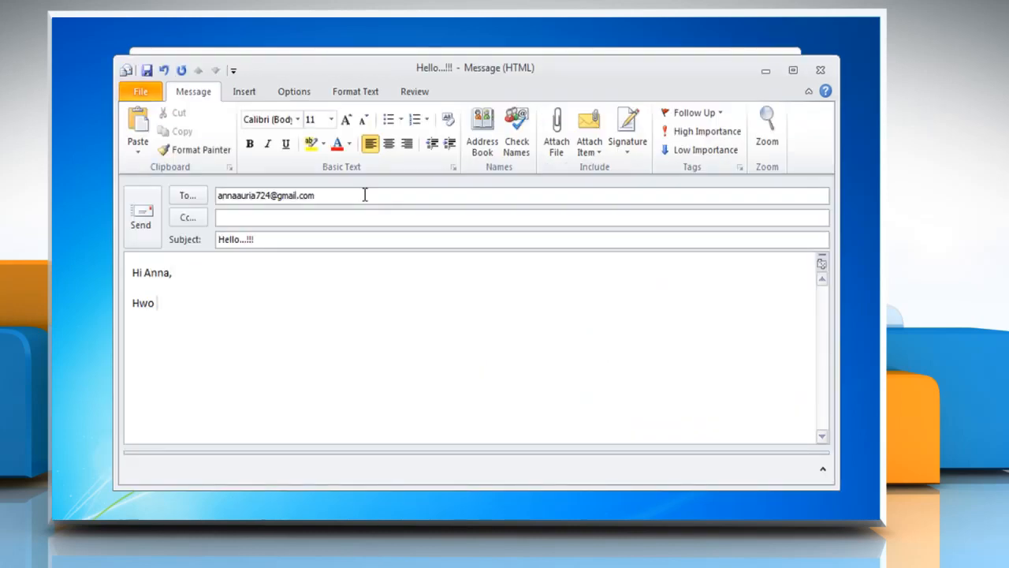
{"action": "type", "text": "are you and what aer you doing...???"}
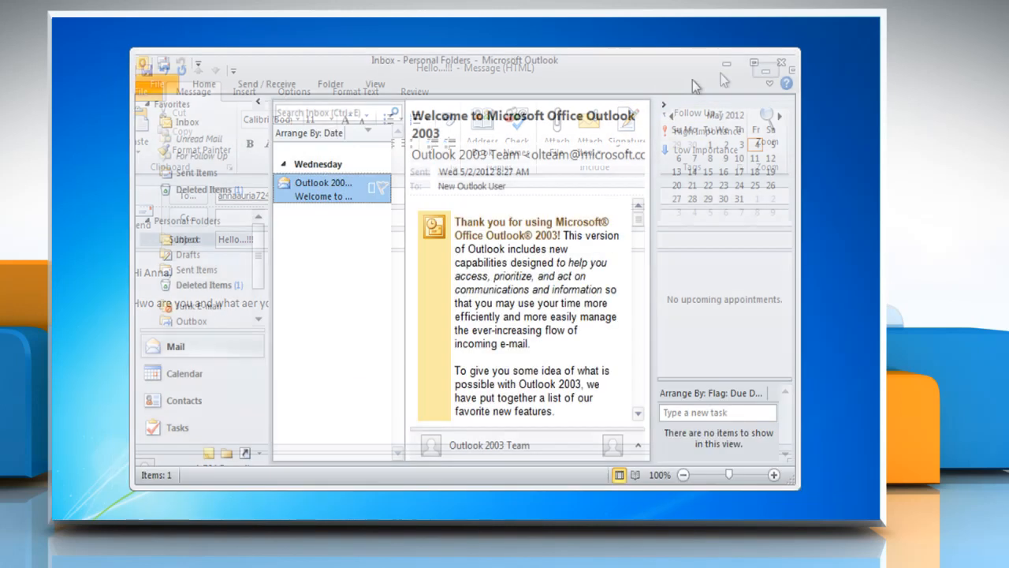
Recheck 'Check spelling as you type' and 'Check grammar with spelling' in Mail Editor Options.
{"action": "left_click", "coordinate": [157, 84]}
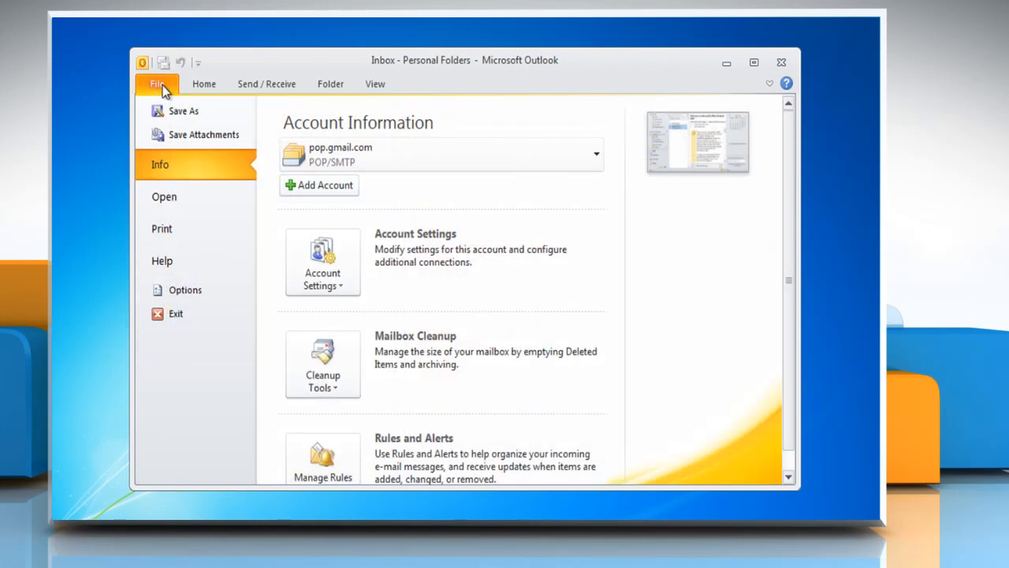
{"action": "mouse_move", "coordinate": [185, 290]}
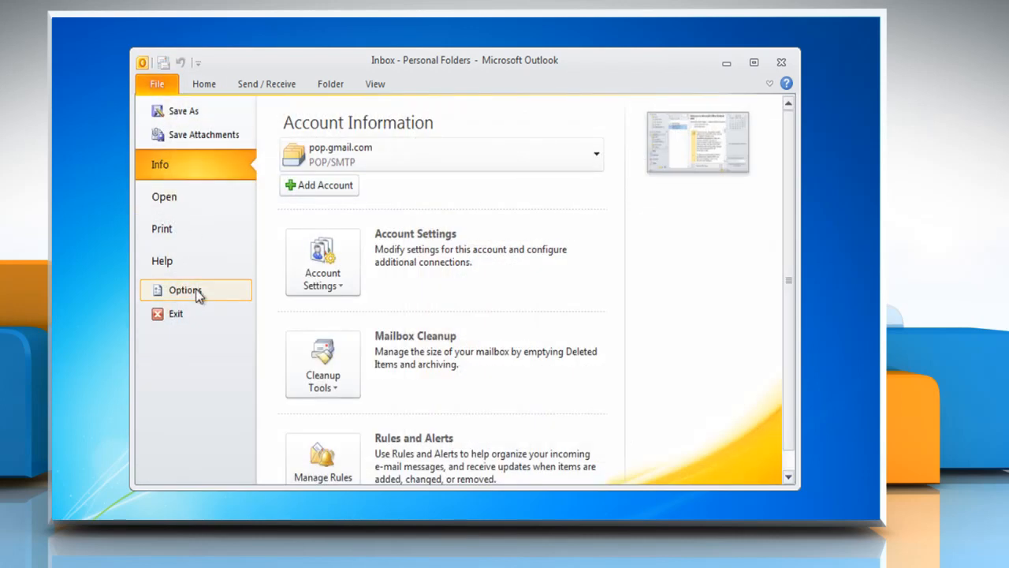
{"action": "left_click", "coordinate": [185, 290]}
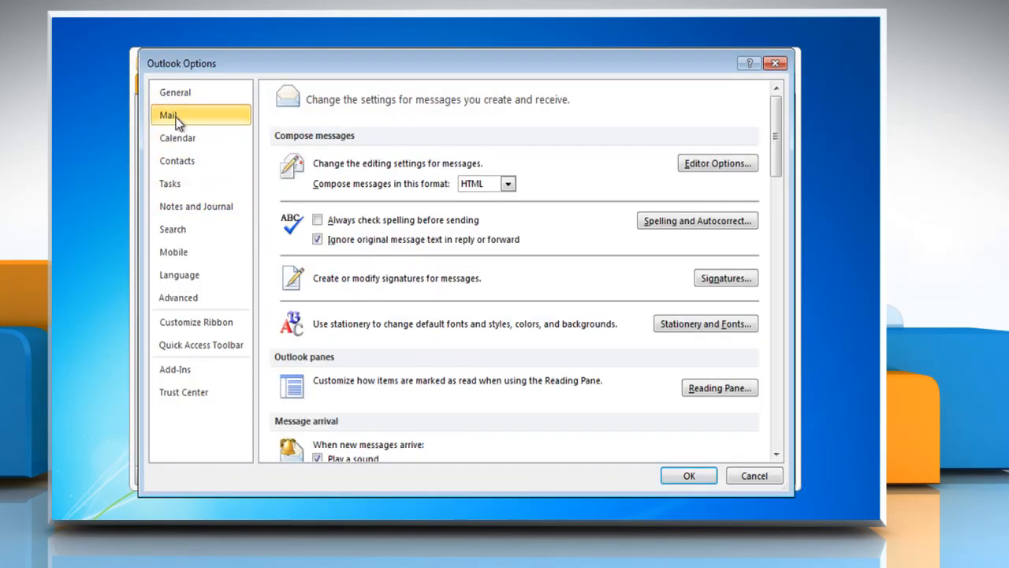
{"action": "mouse_move", "coordinate": [600, 221]}
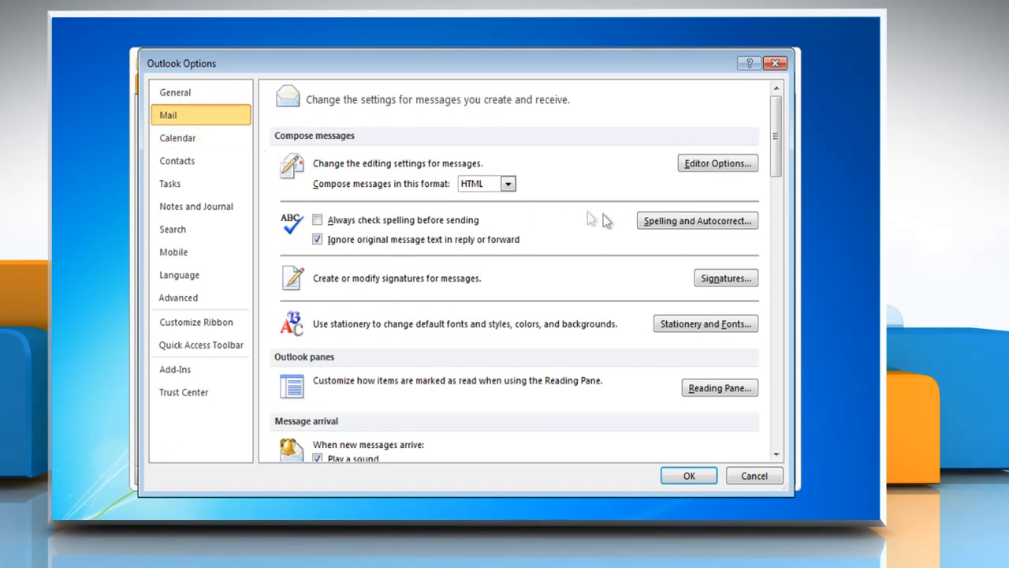
{"action": "left_click", "coordinate": [716, 163]}
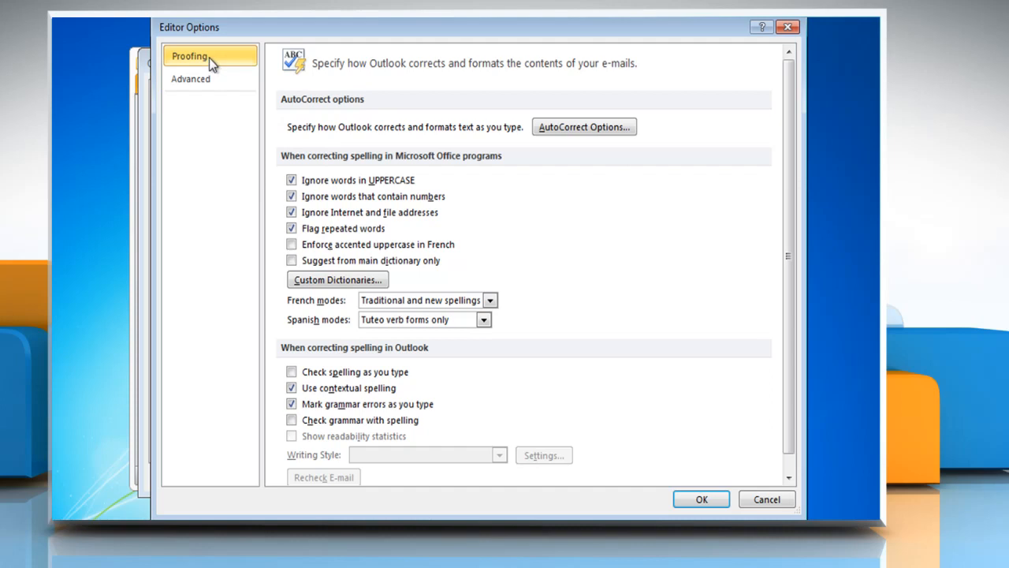
{"action": "mouse_move", "coordinate": [304, 355]}
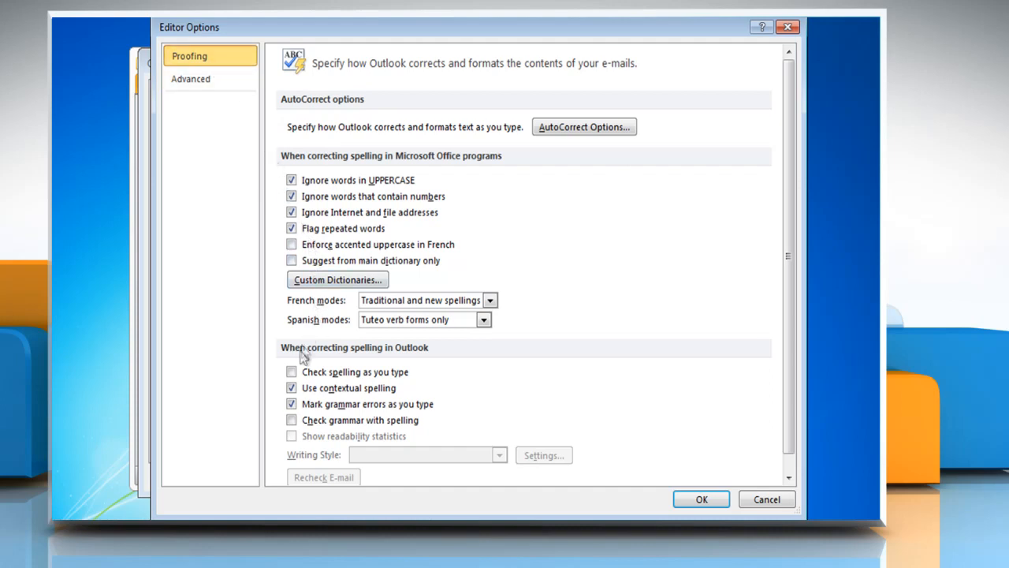
{"action": "left_click", "coordinate": [292, 371]}
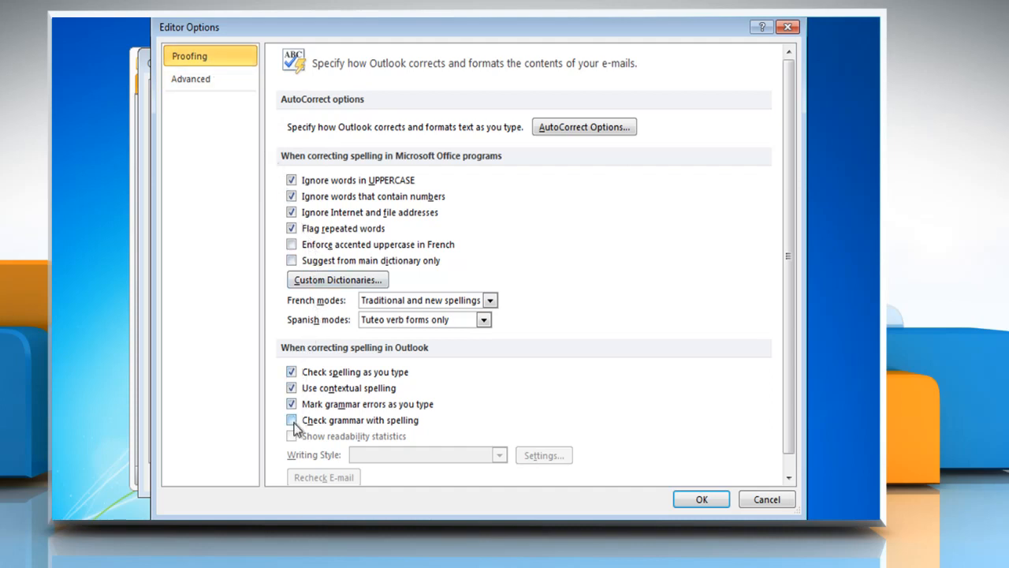
{"action": "left_click", "coordinate": [292, 419]}
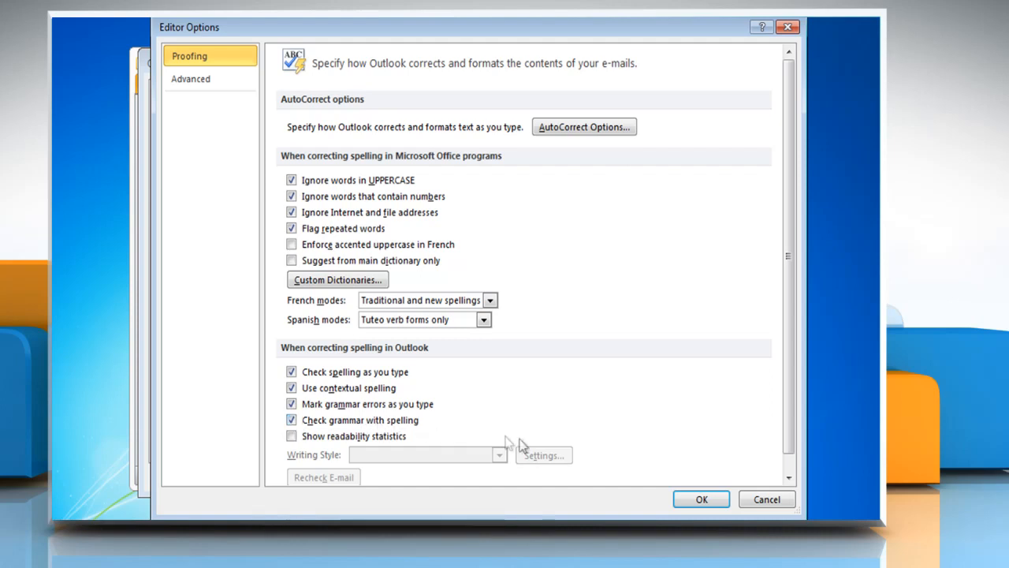
{"action": "left_click", "coordinate": [700, 498]}
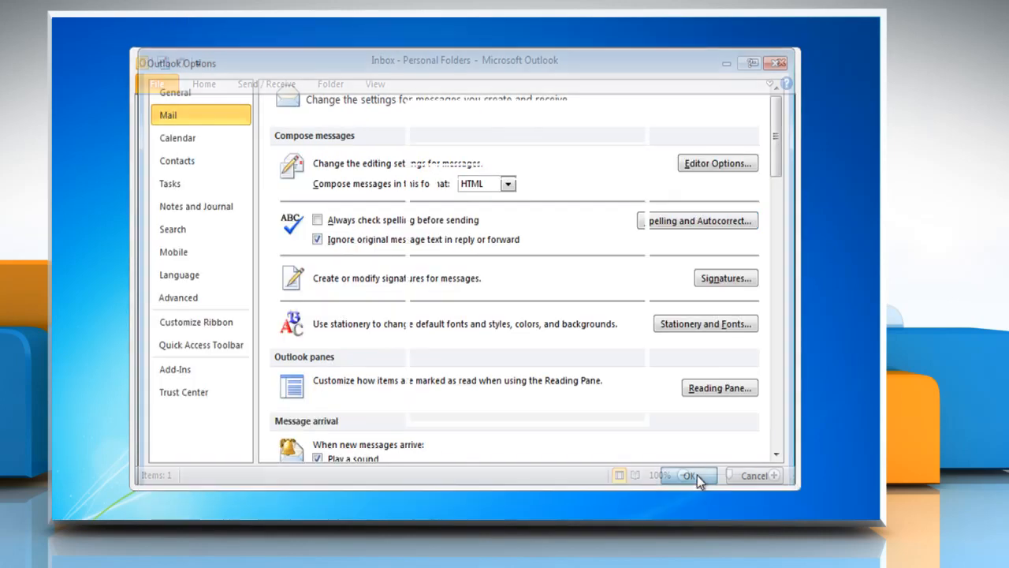
Close Outlook Options, return to the draft, and get spelling suggestions for 'Hwo'.
{"action": "left_click", "coordinate": [689, 474]}
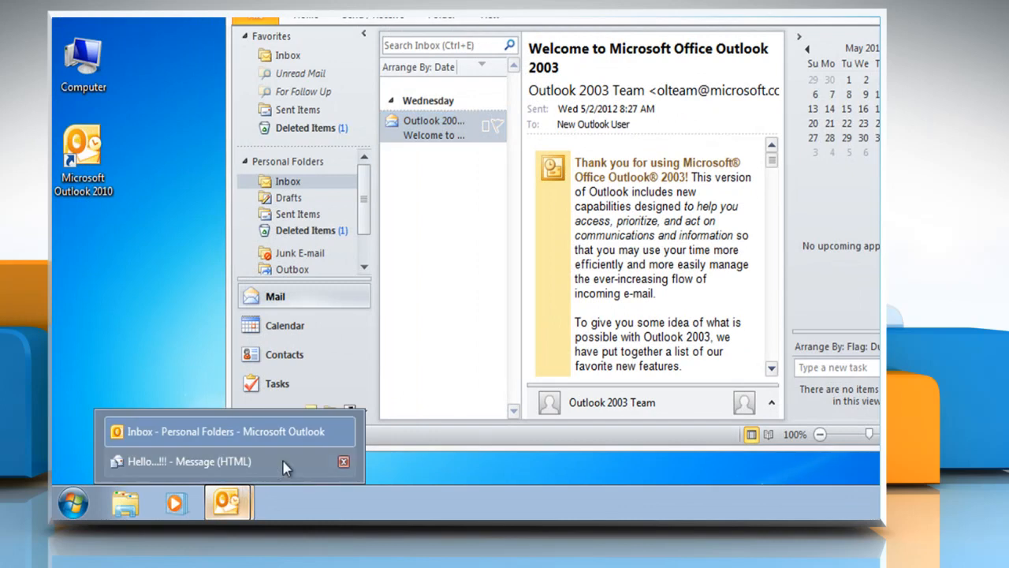
{"action": "left_click", "coordinate": [189, 461]}
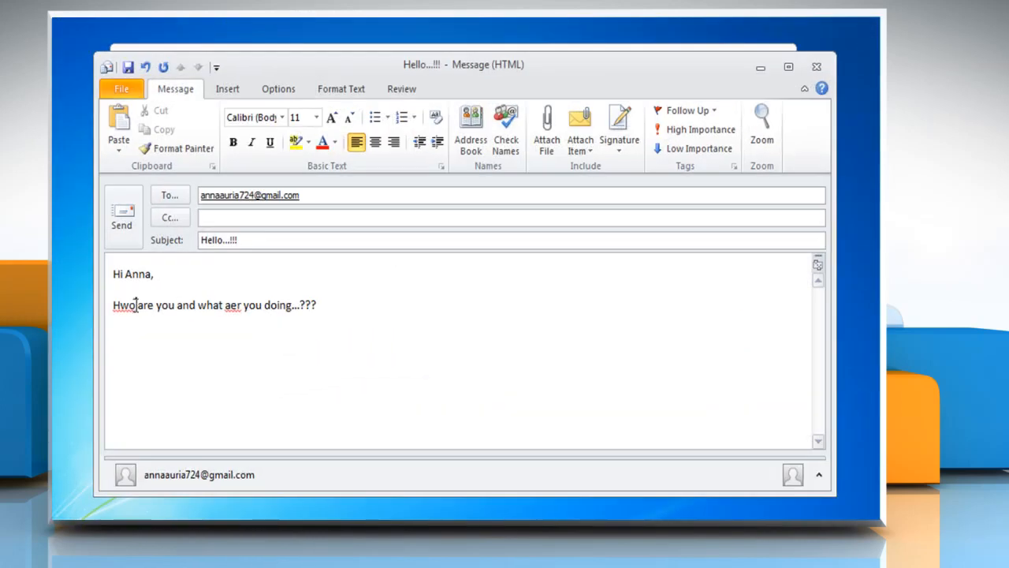
{"action": "right_click", "coordinate": [126, 305]}
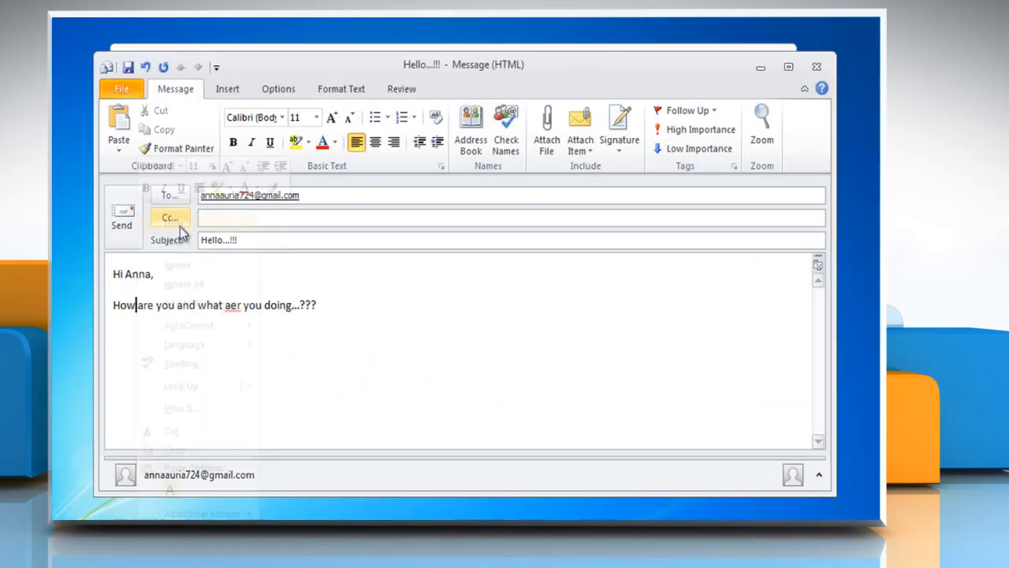